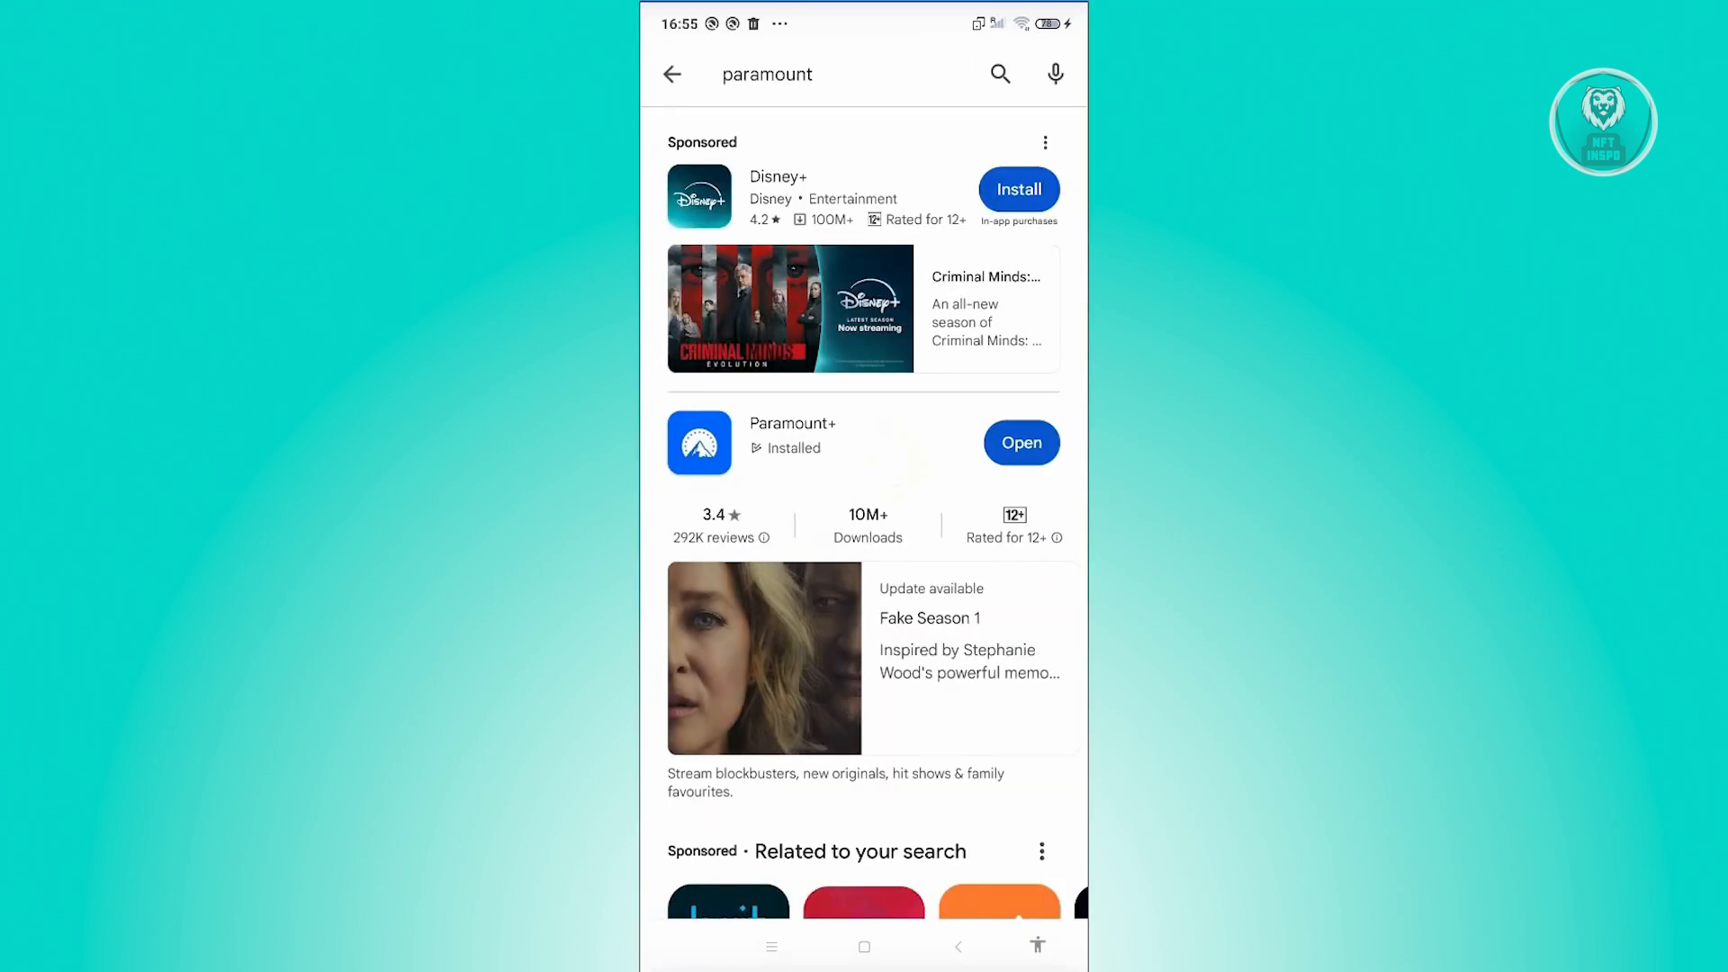
Update Paramount+ from the Play Store 'paramount' results until it shows Installed.
{"action": "left_click", "coordinate": [791, 436]}
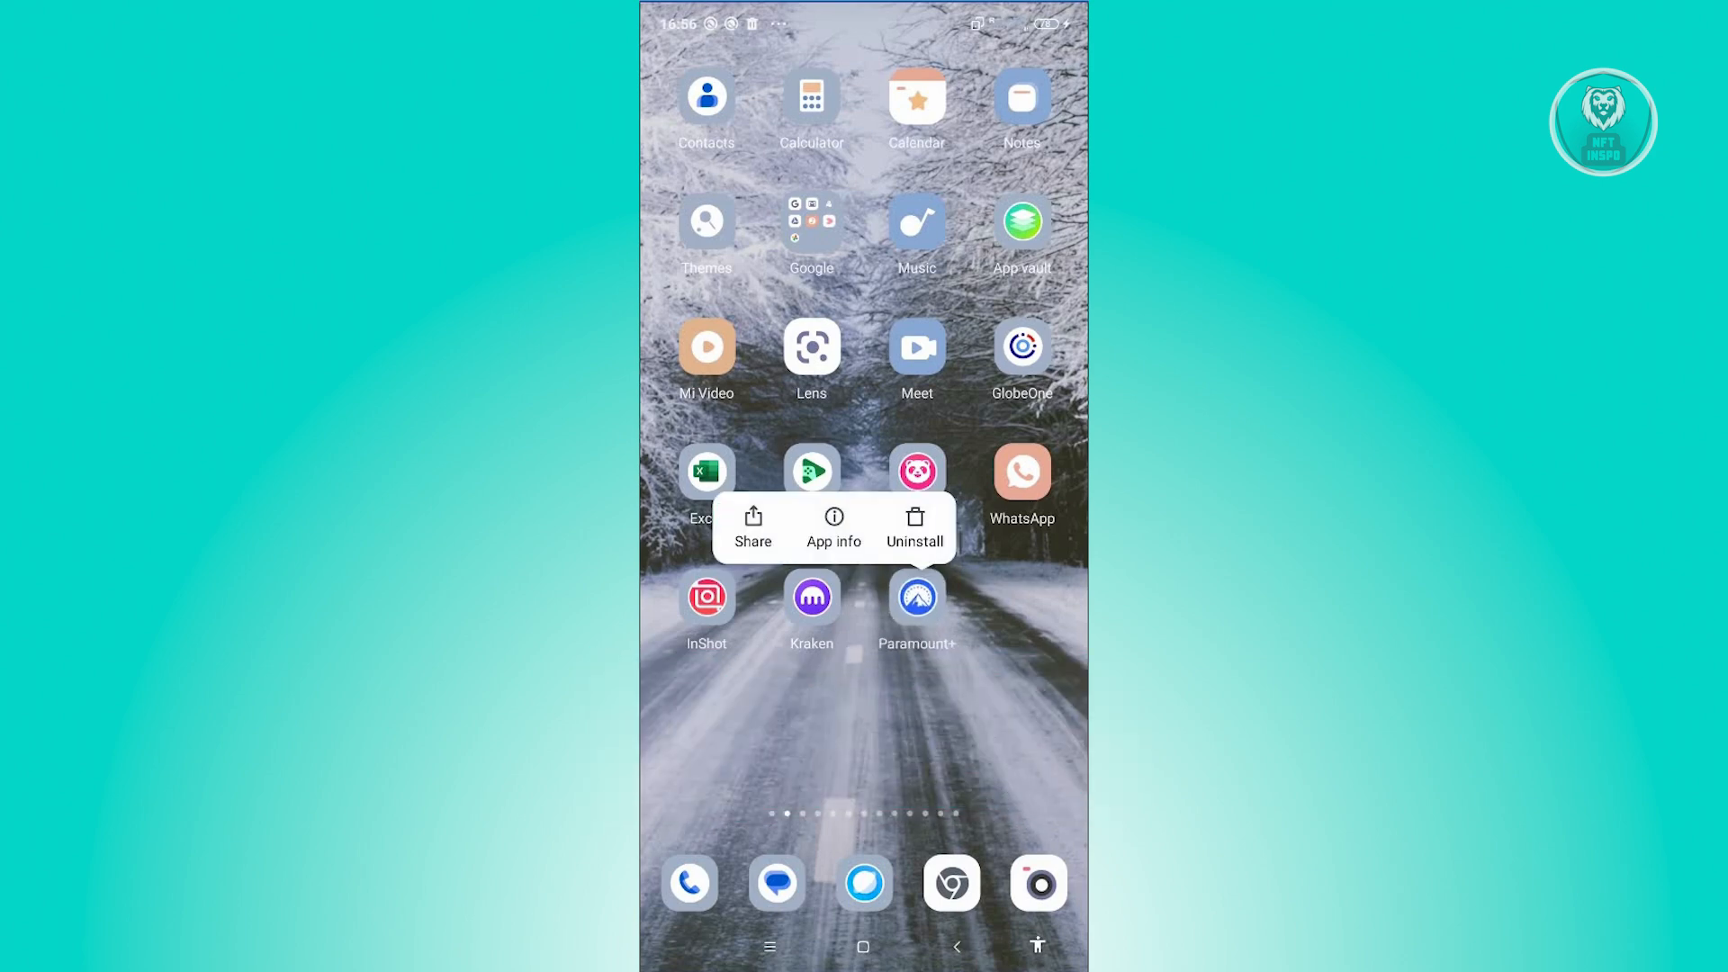
Open Paramount+'s App info page from its home-screen icon menu.
{"action": "left_click", "coordinate": [832, 529]}
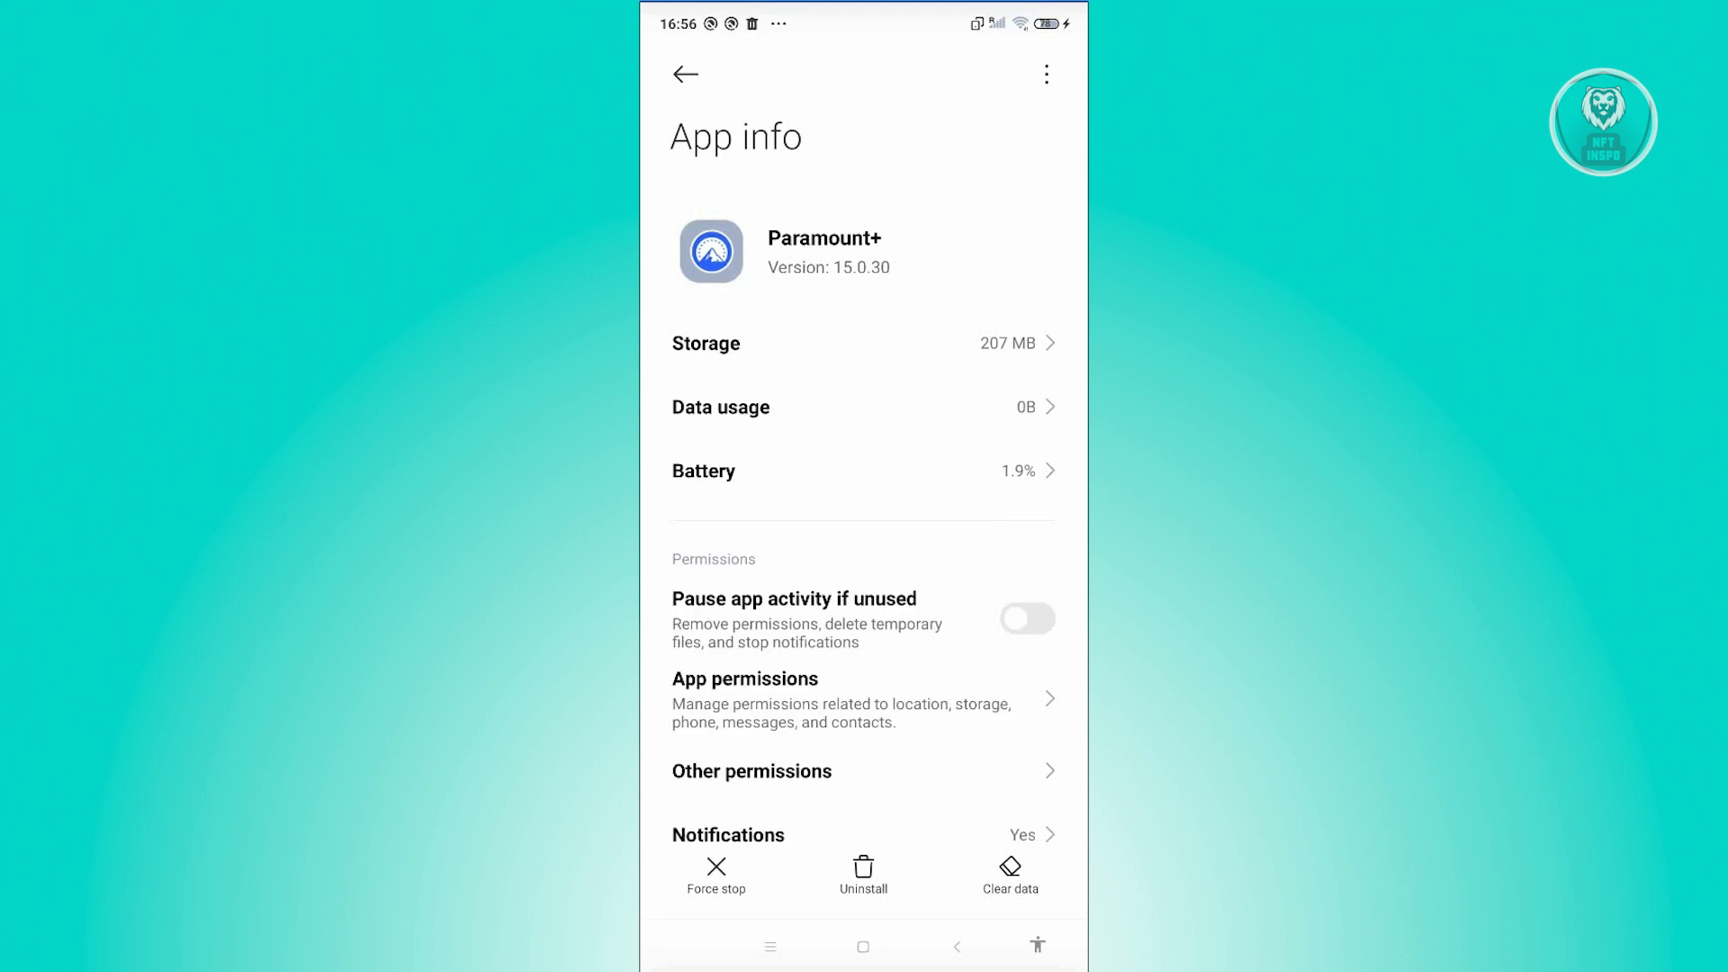
Clear Paramount+'s cache via Clear data, dropping storage to 205 MB, then go home.
{"action": "left_click", "coordinate": [1008, 874]}
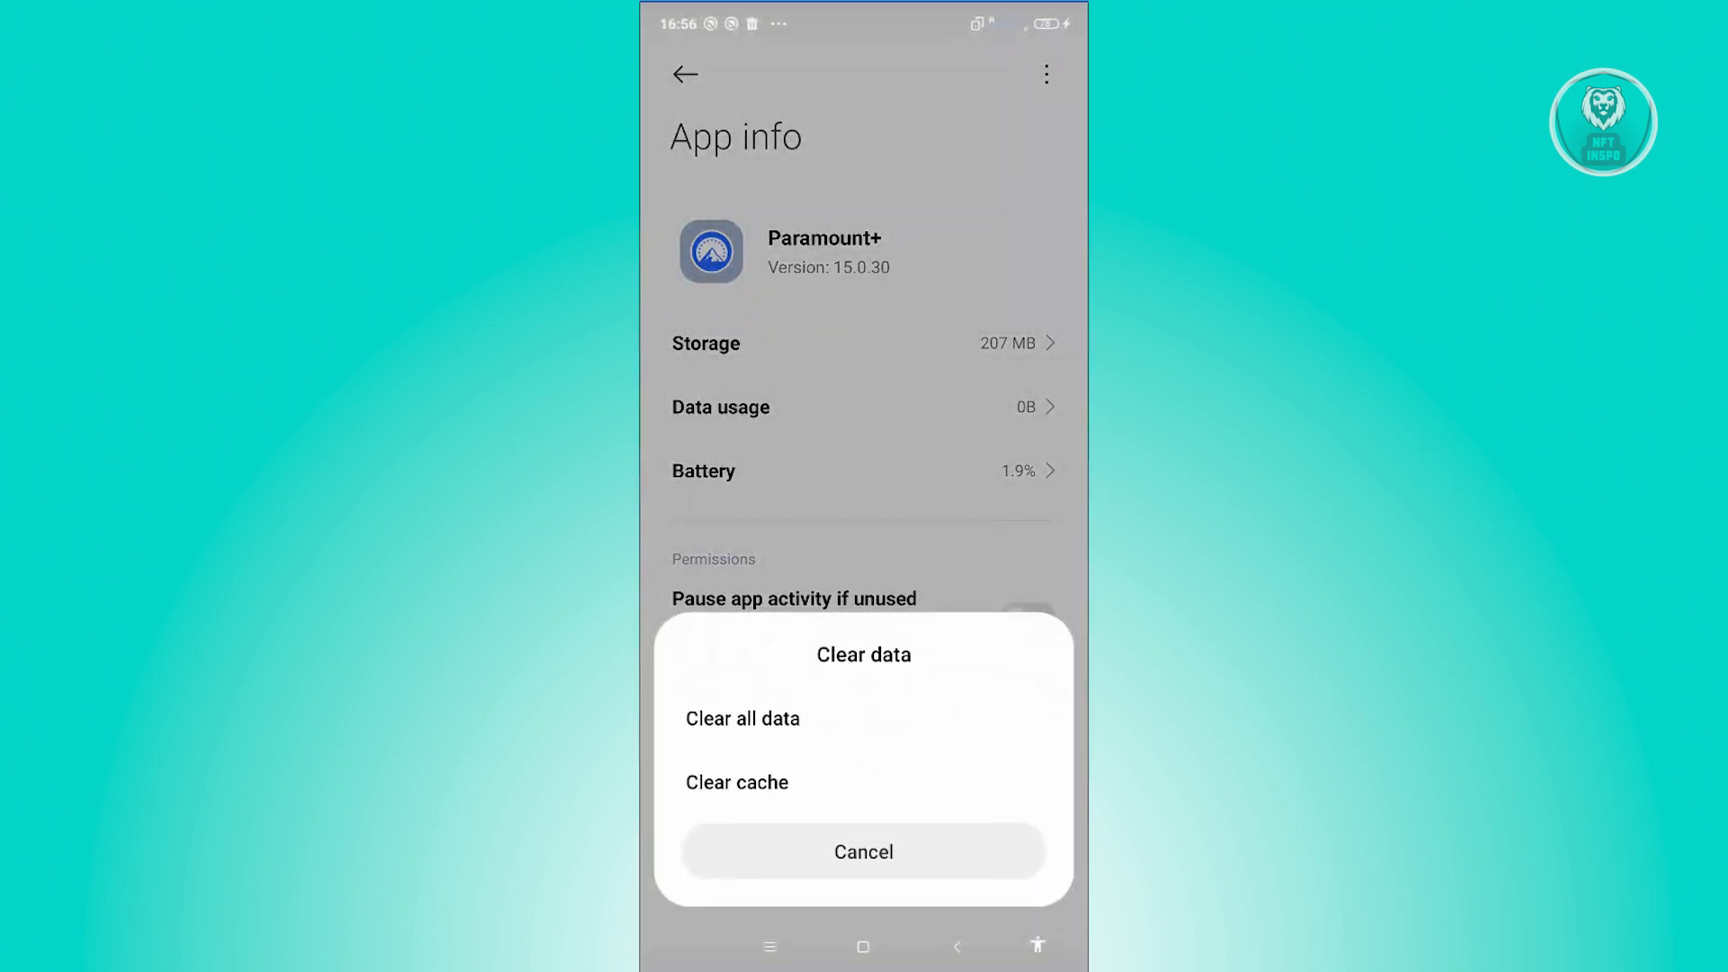
{"action": "left_click", "coordinate": [736, 781]}
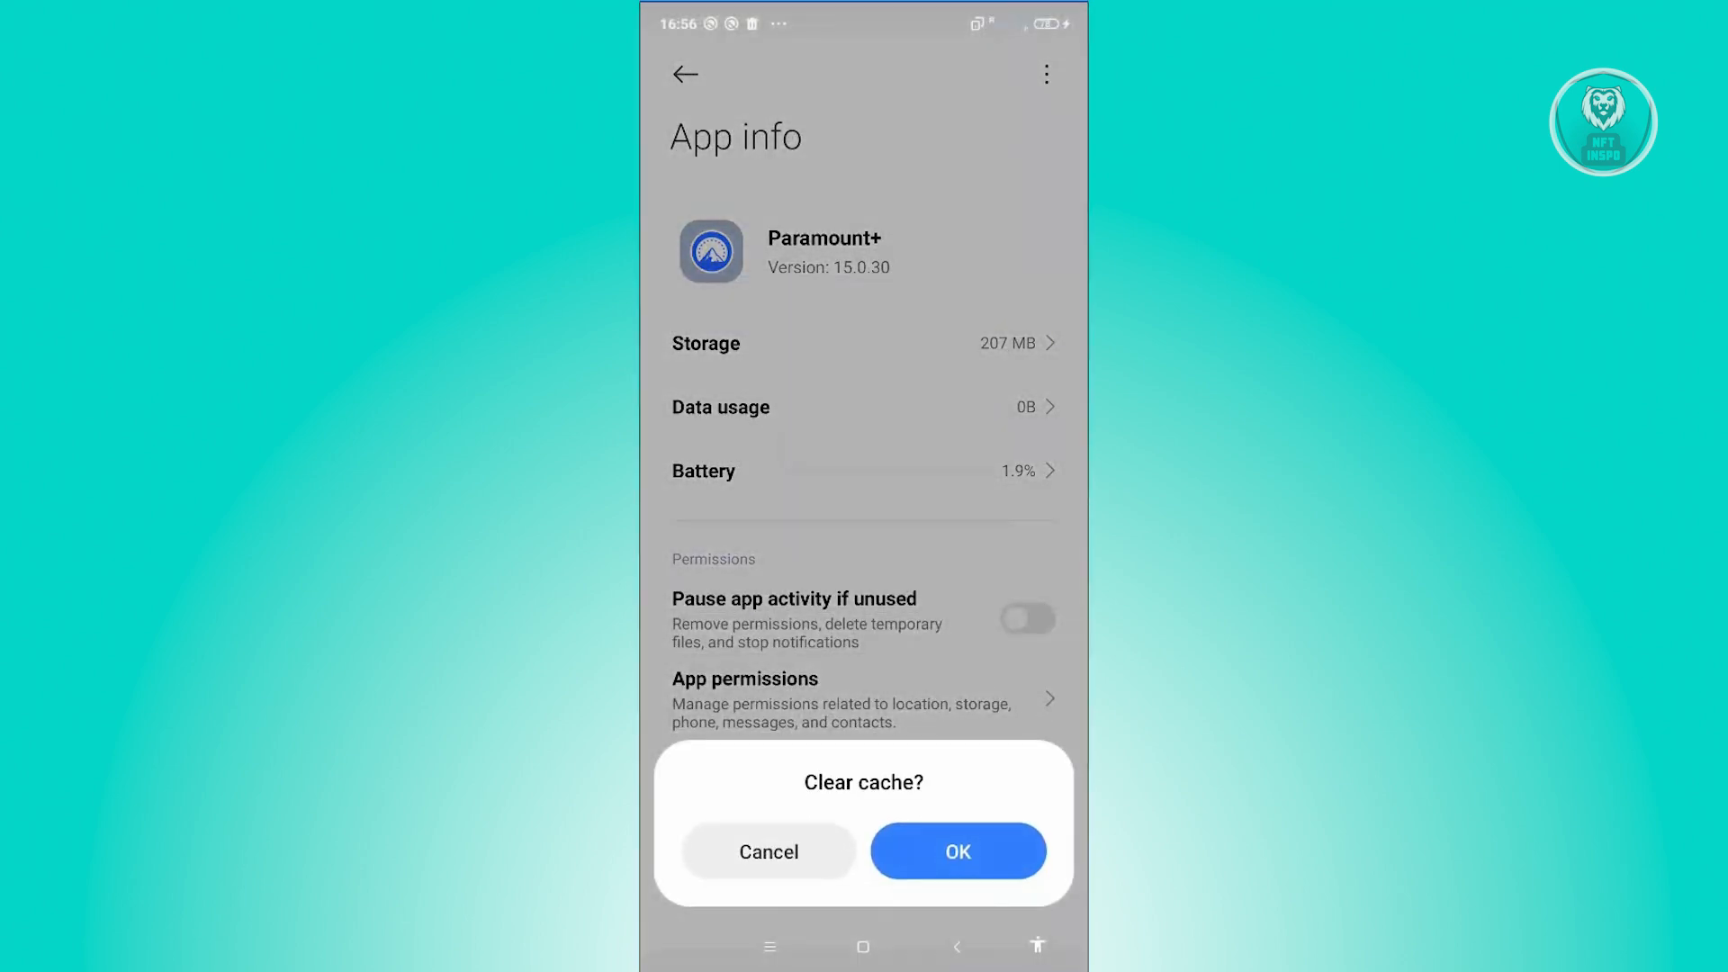
{"action": "left_click", "coordinate": [956, 851]}
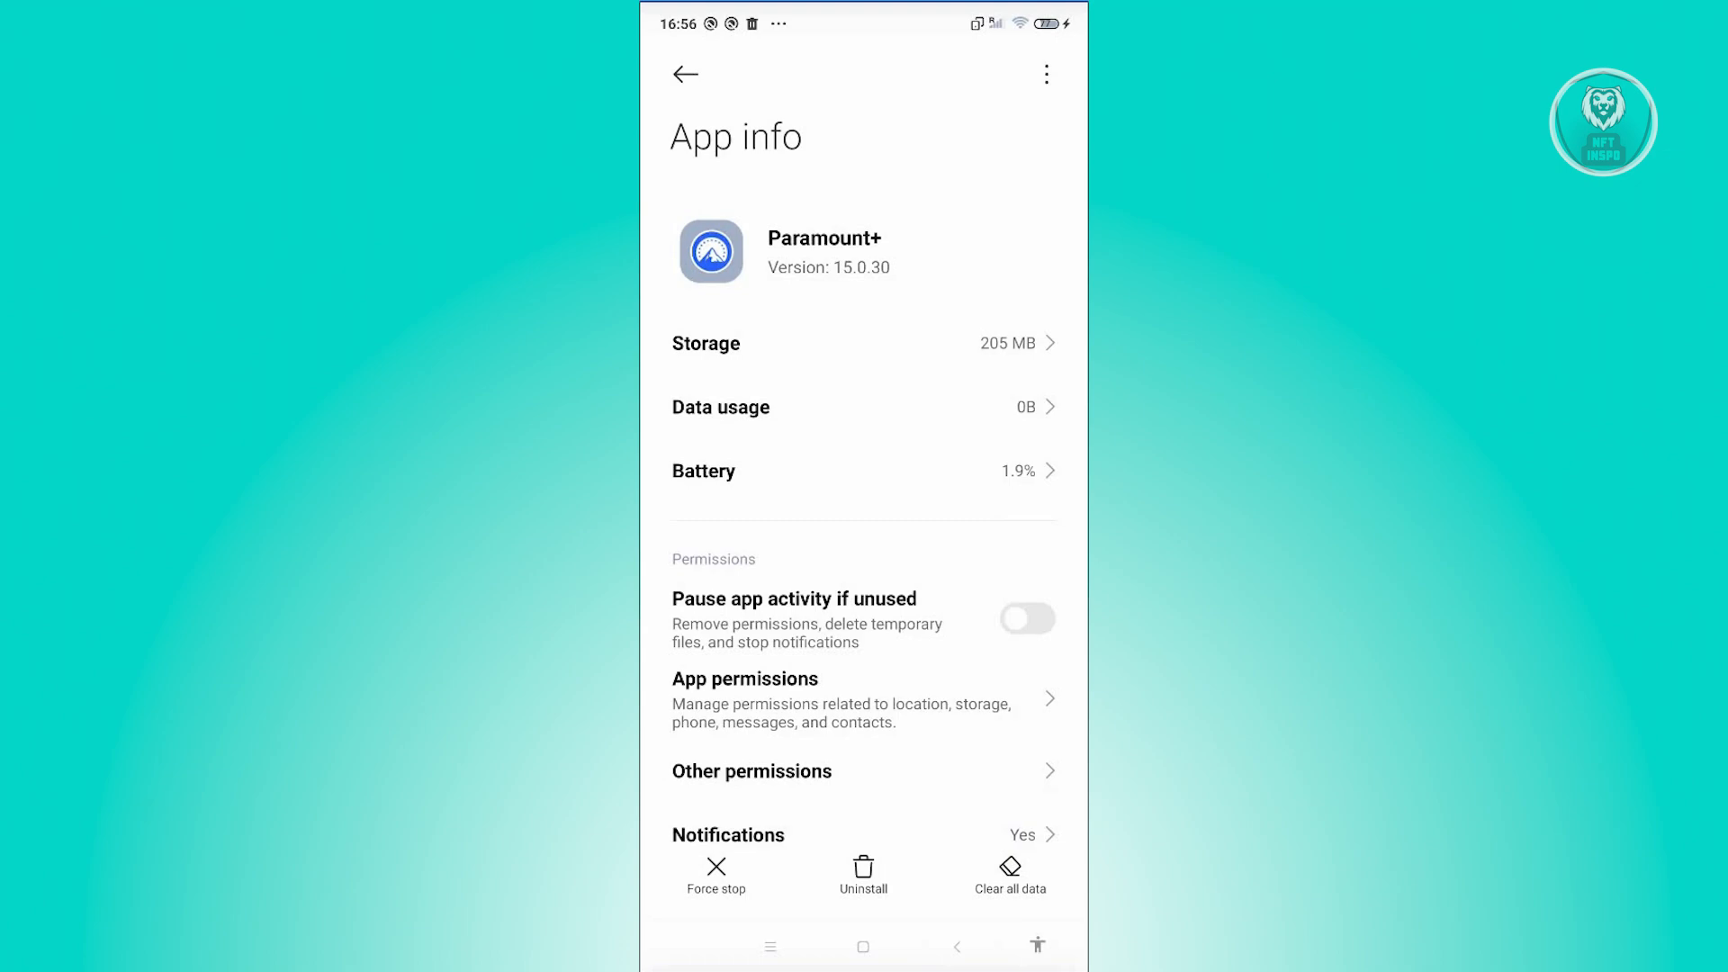
{"action": "left_click", "coordinate": [684, 74]}
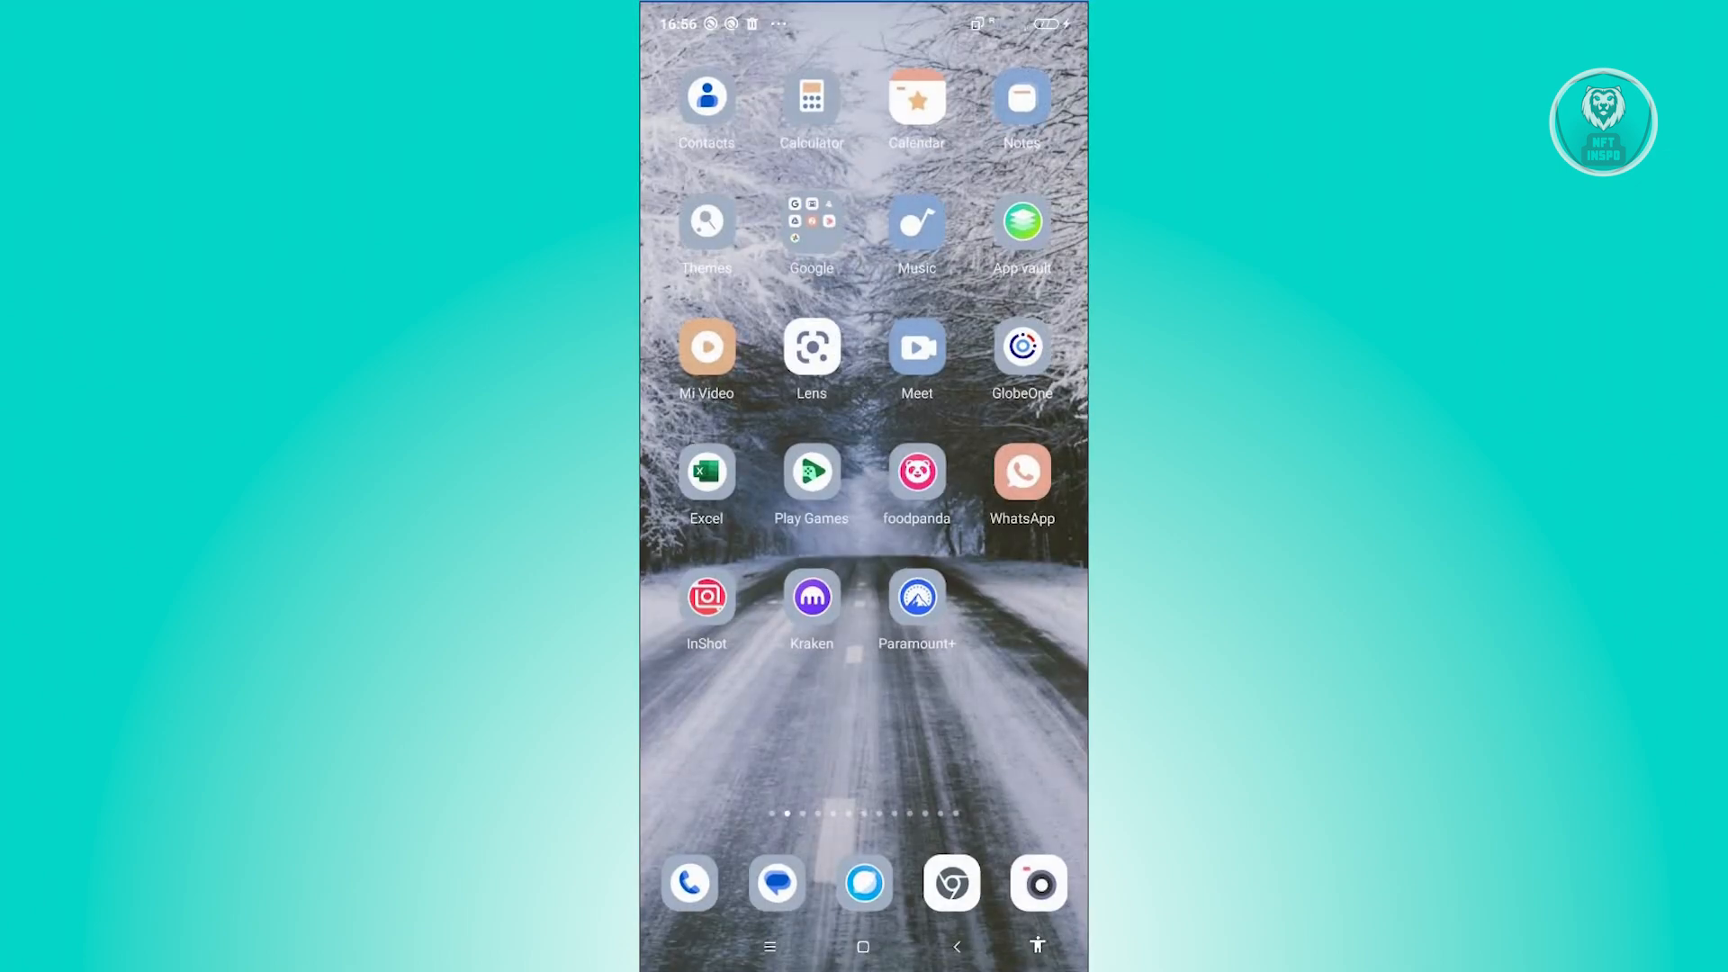